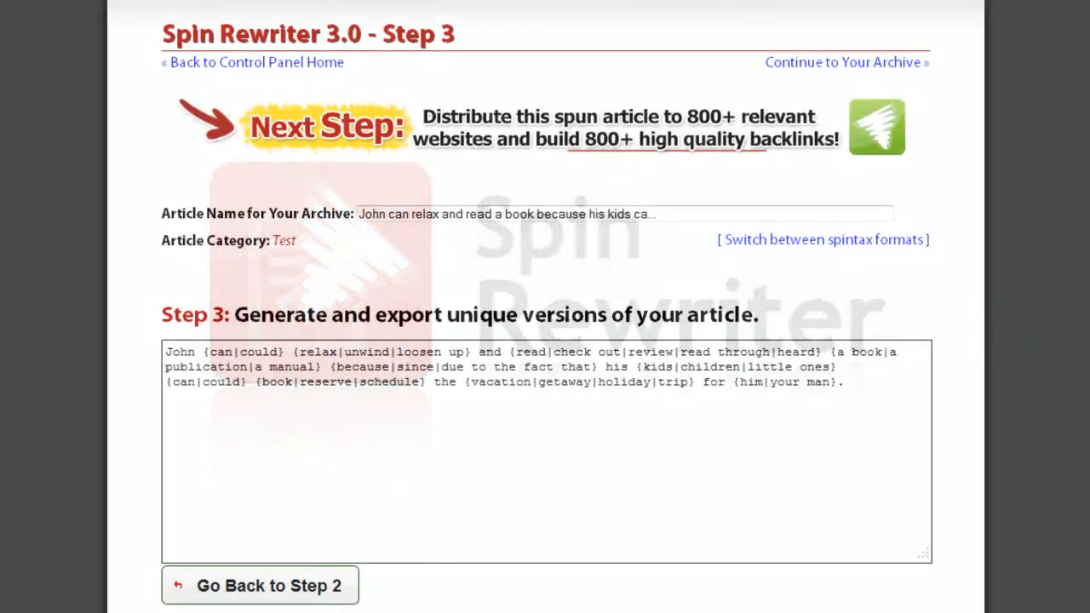
- Generate a 92% unique version of the spun article and bring up Settings & Export
scroll(down, 3)
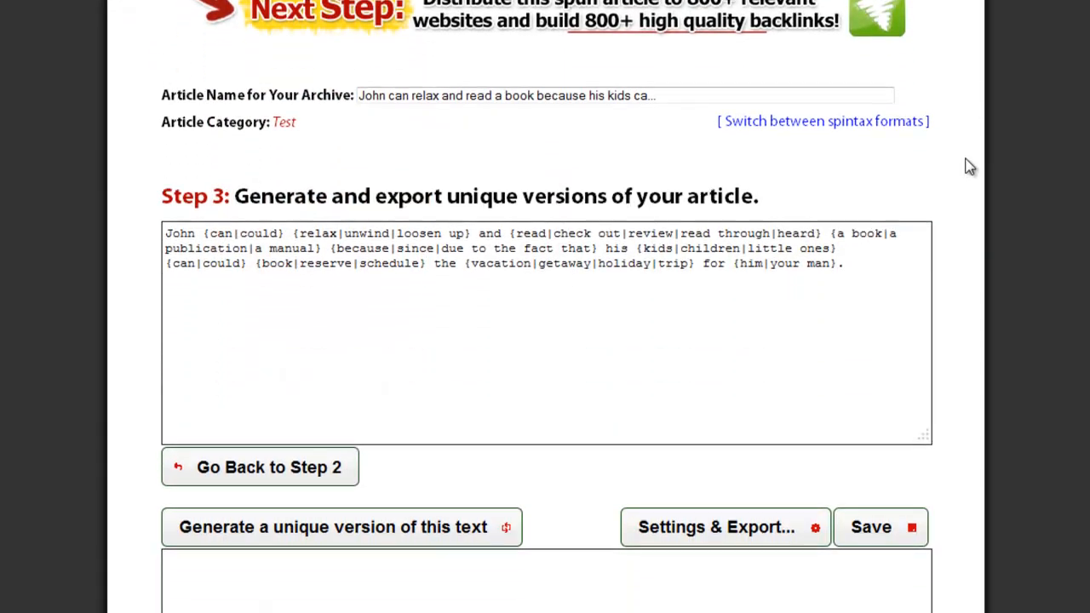
scroll(down, 3)
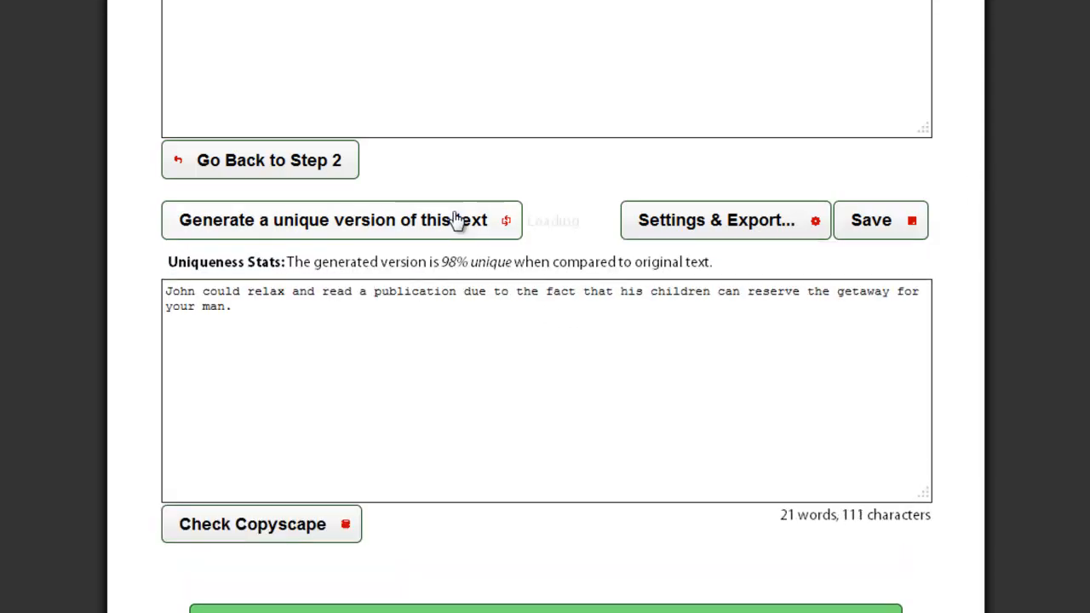
click(344, 220)
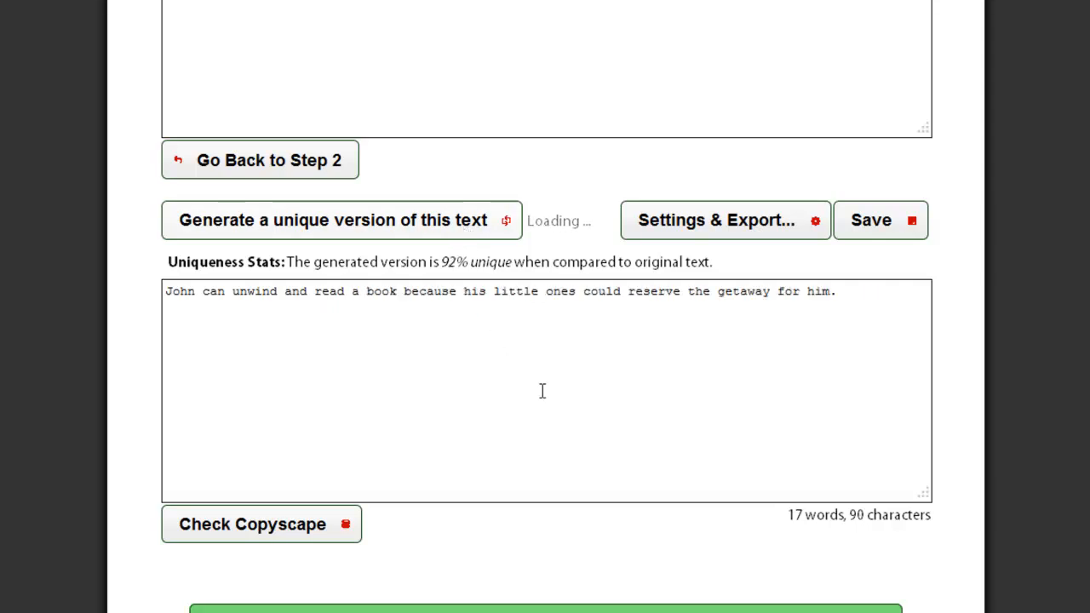
click(725, 220)
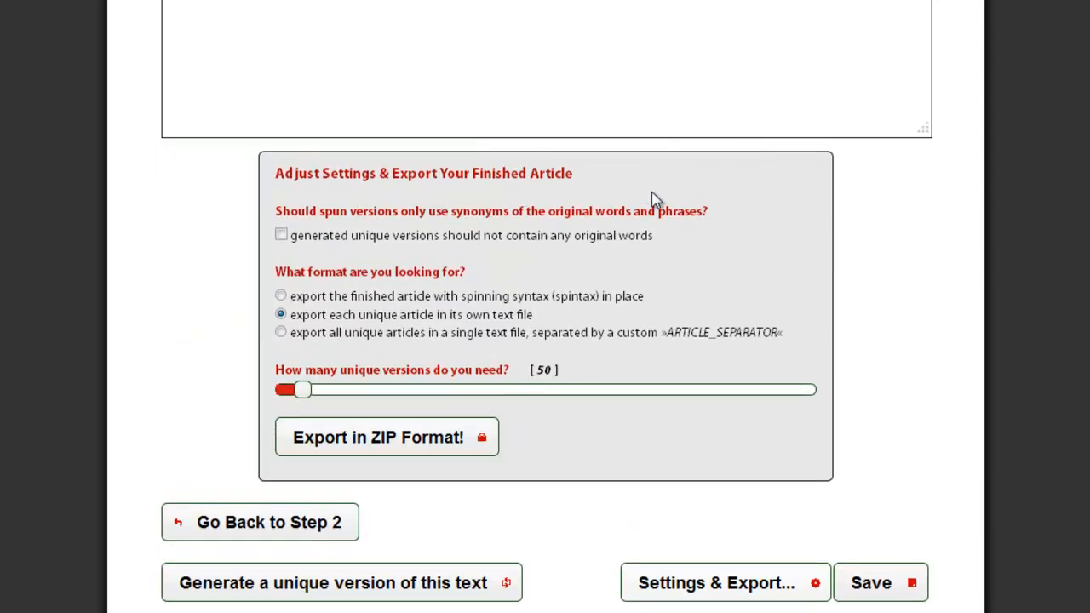
mouse_move(542, 211)
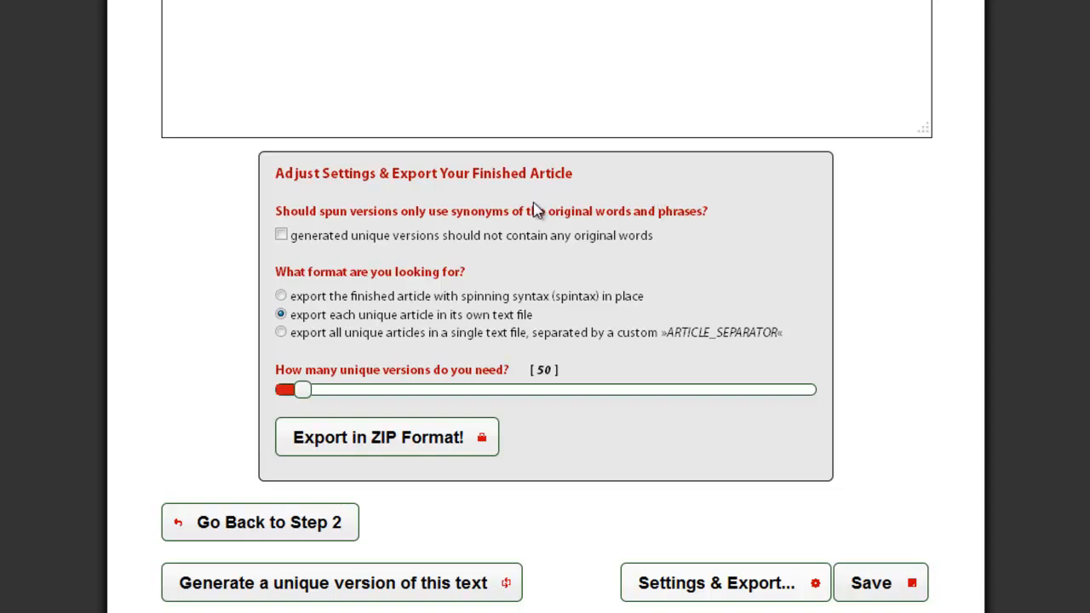
- Require generated unique versions to contain no original words
click(281, 234)
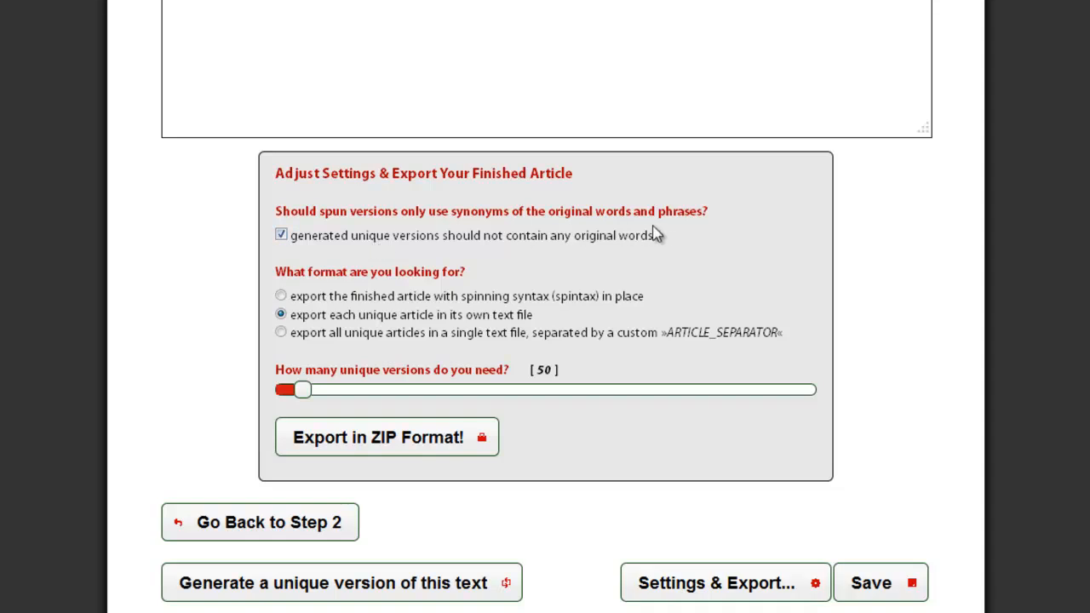
mouse_move(821, 171)
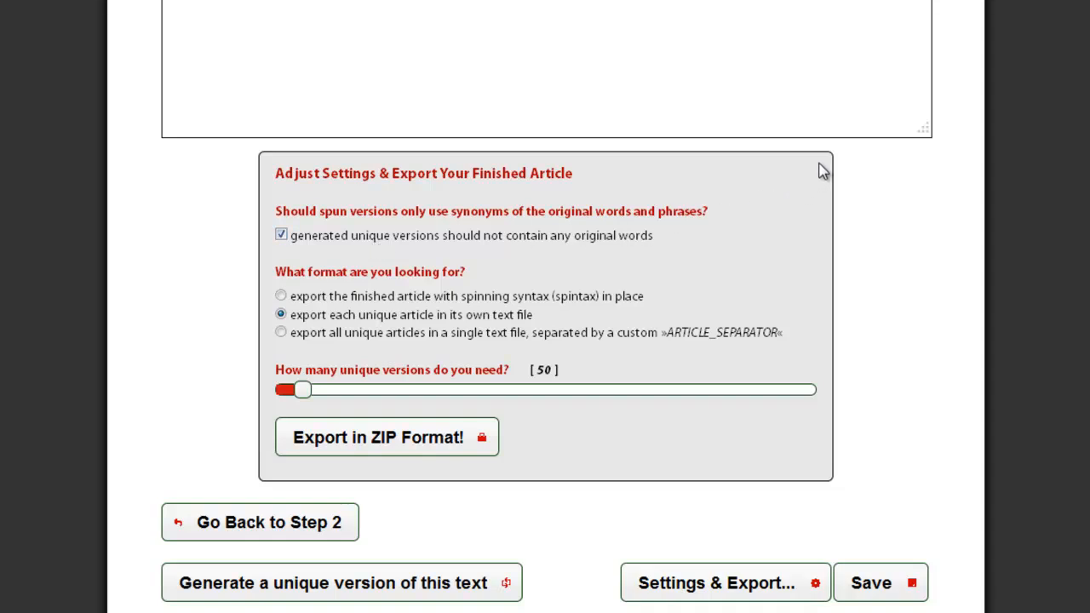
mouse_move(837, 181)
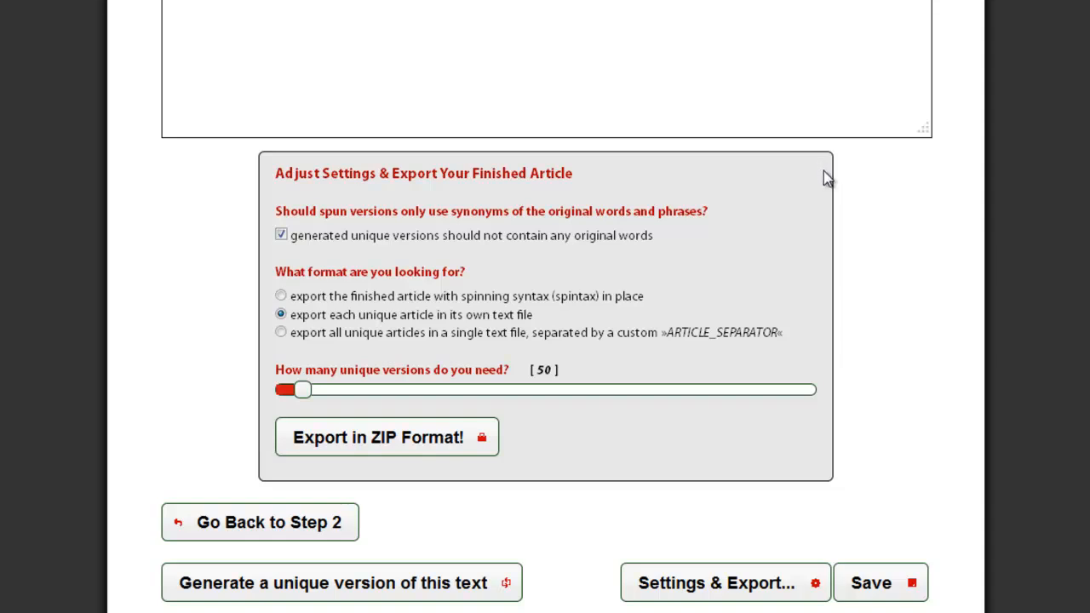
mouse_move(883, 201)
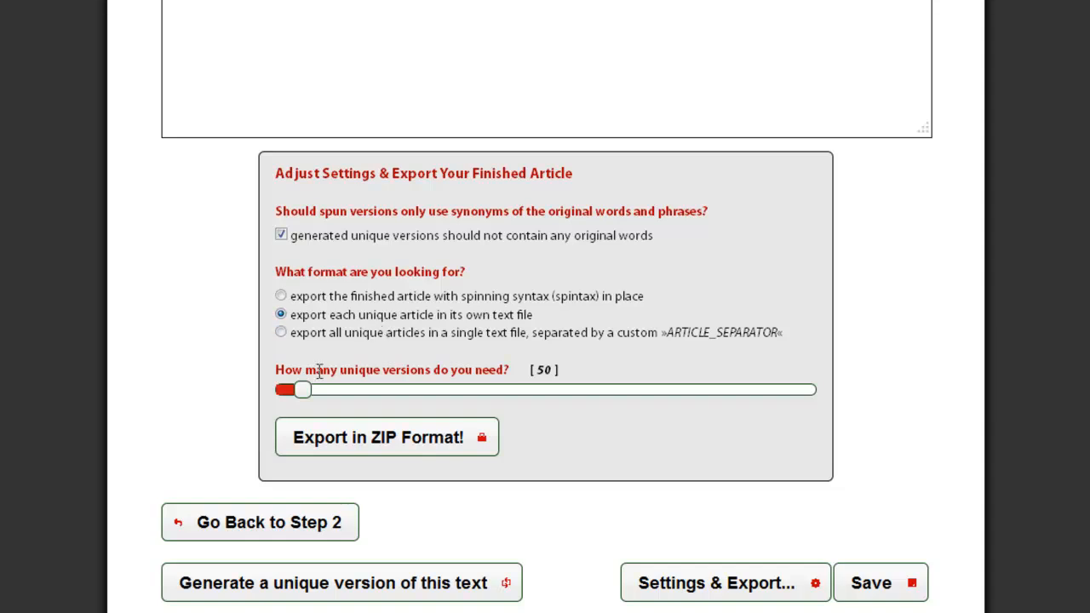
- Raise the version count slider to 1000 and export the separate-file ZIP
drag(303, 388, 314, 388)
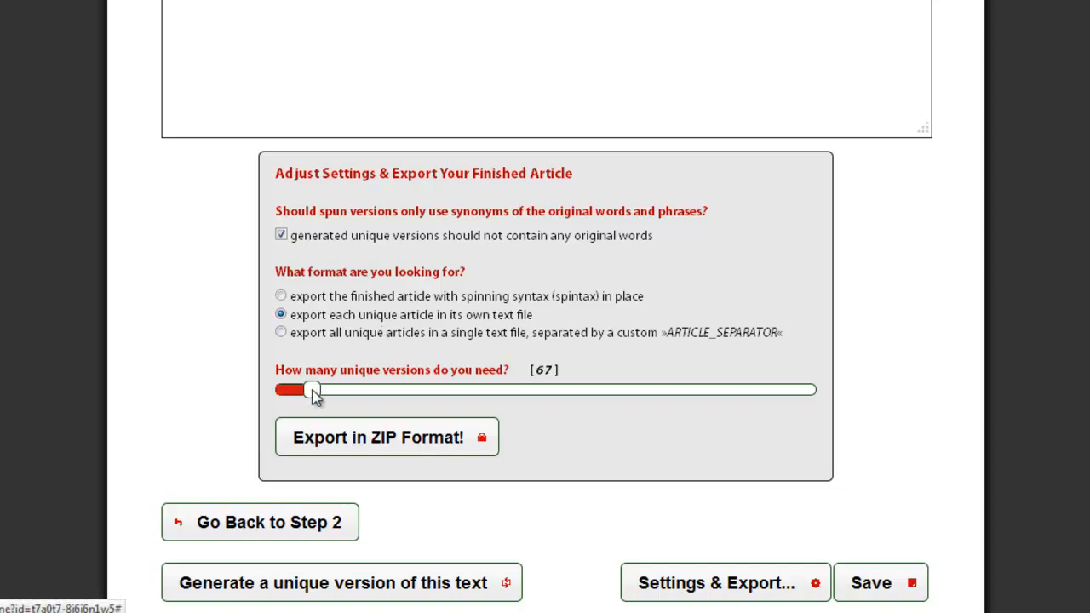
drag(313, 388, 409, 388)
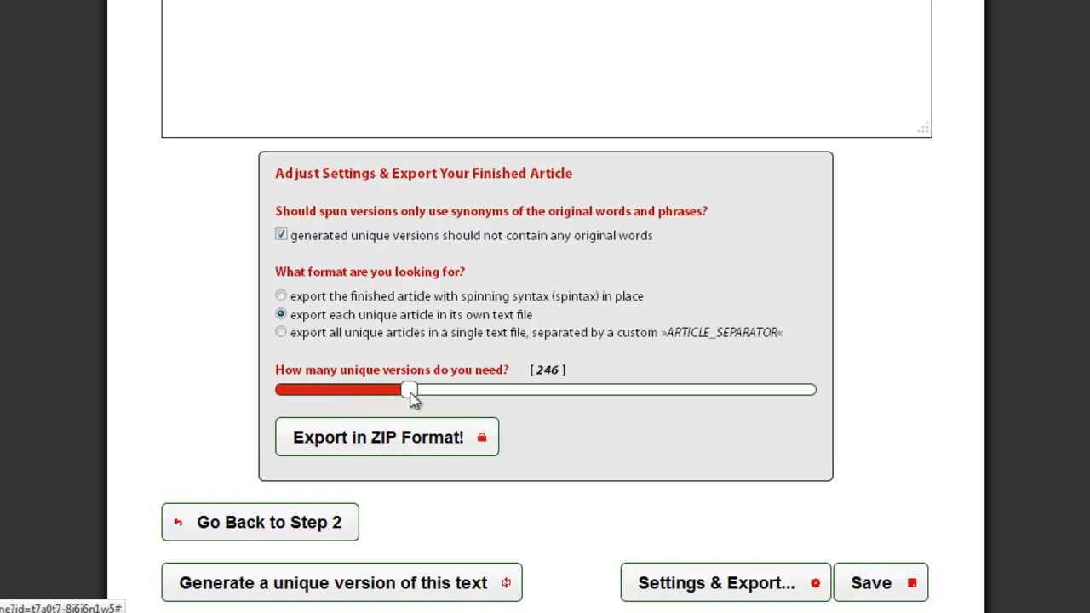
drag(409, 388, 640, 388)
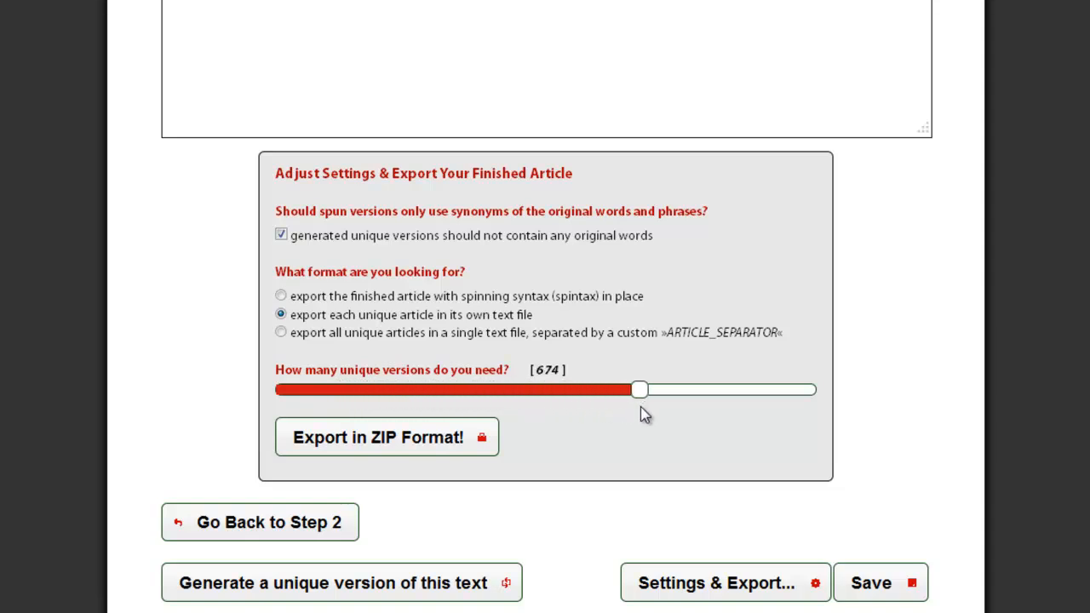
drag(640, 388, 813, 388)
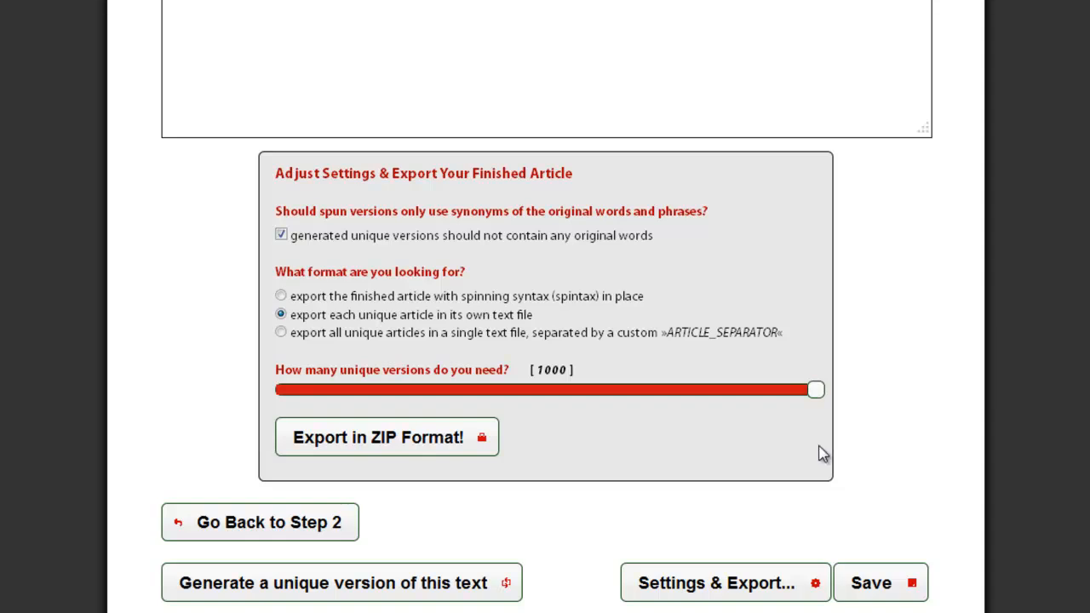
click(405, 436)
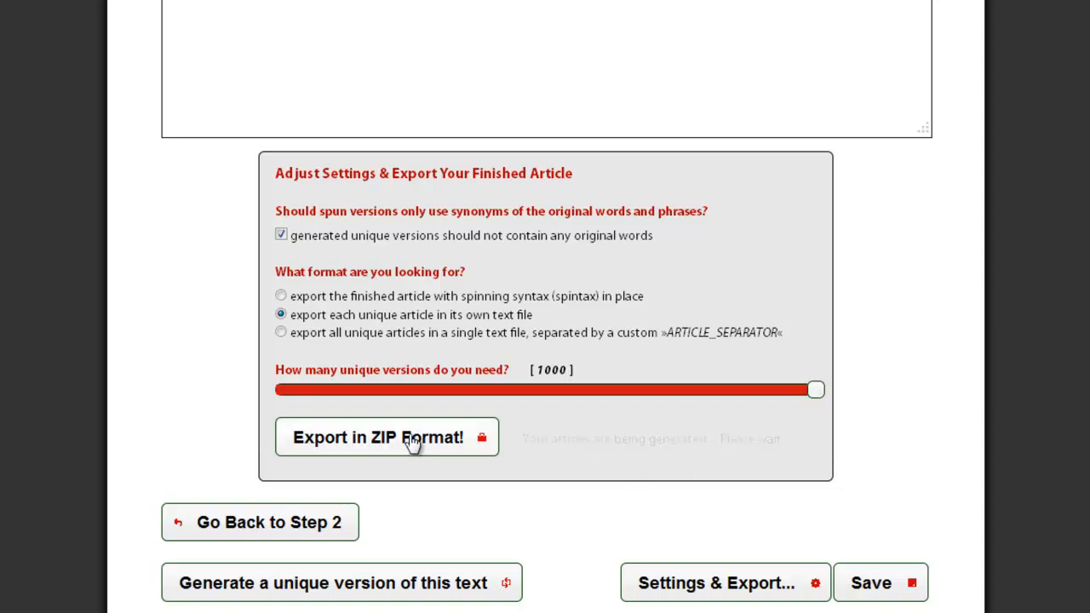
click(405, 437)
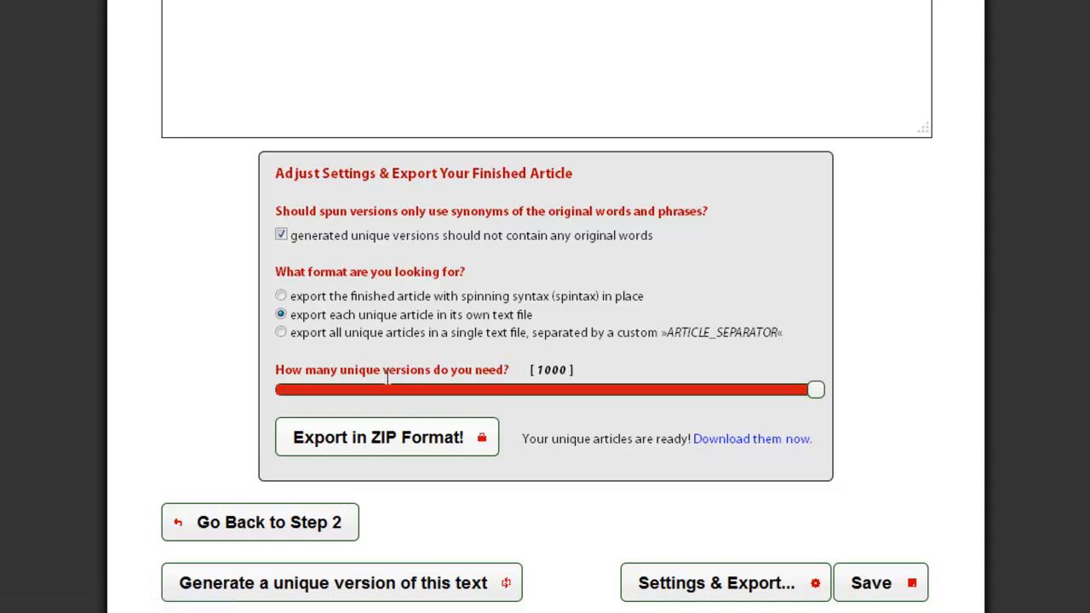
- Export 1000 articles into one text file with a dashed-line separator as a ZIP
click(281, 332)
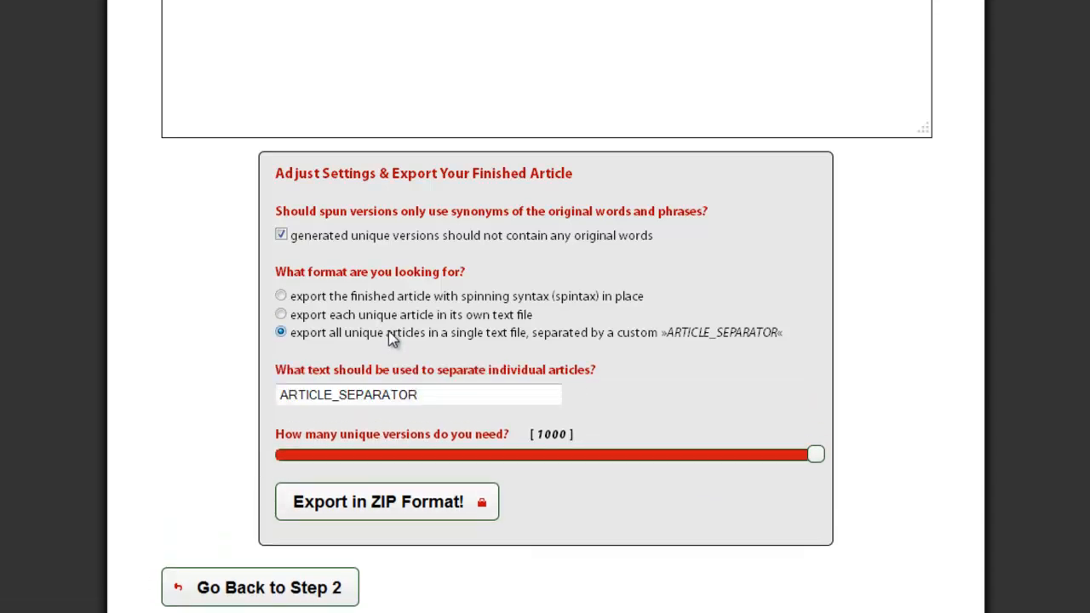
click(450, 395)
text(--------------------------------------------------------)
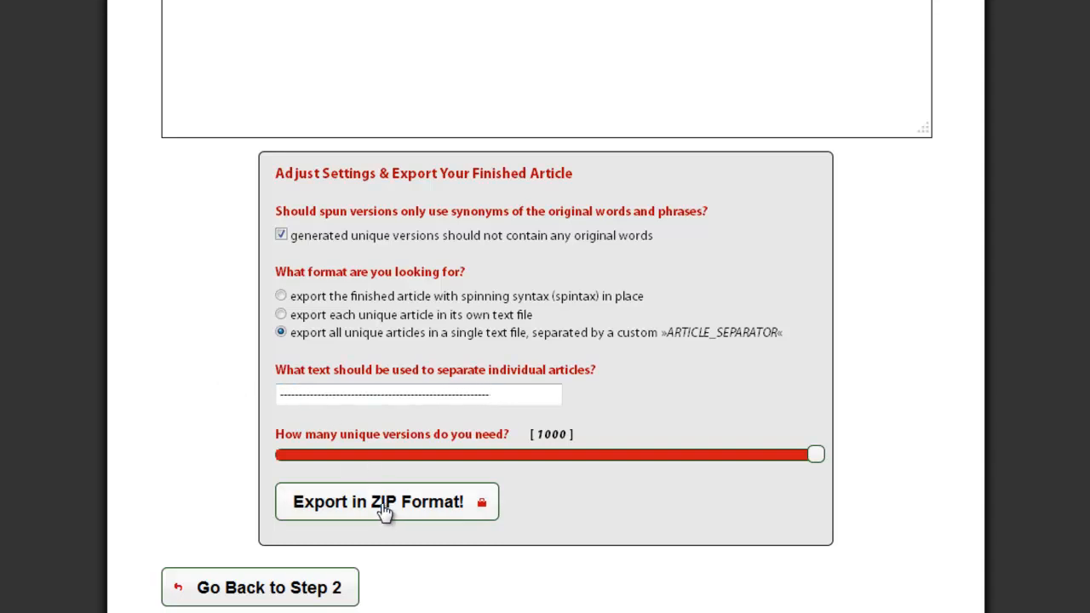
click(385, 502)
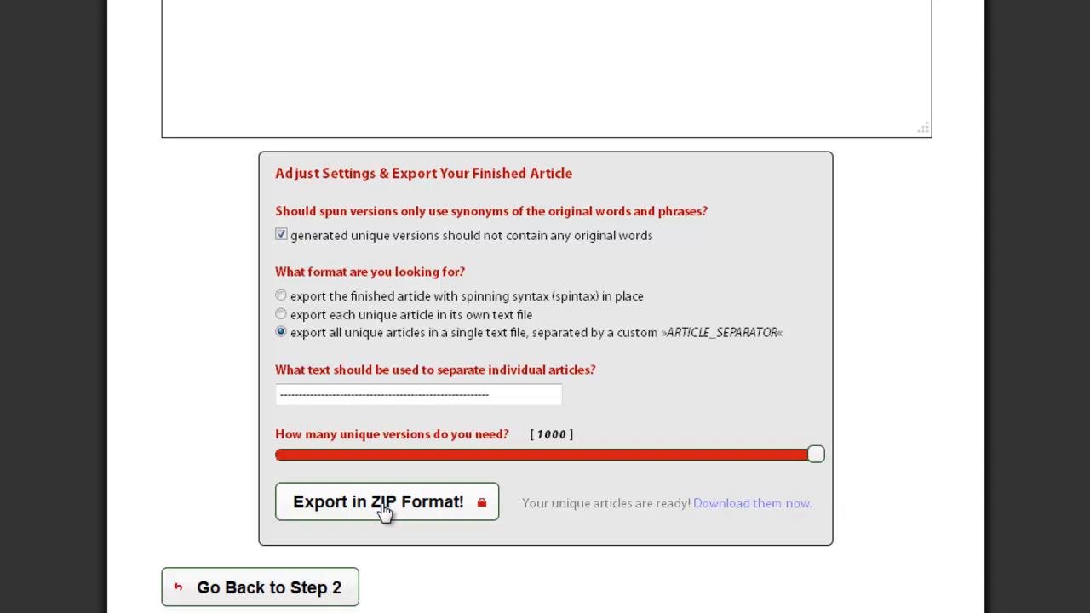
mouse_move(388, 518)
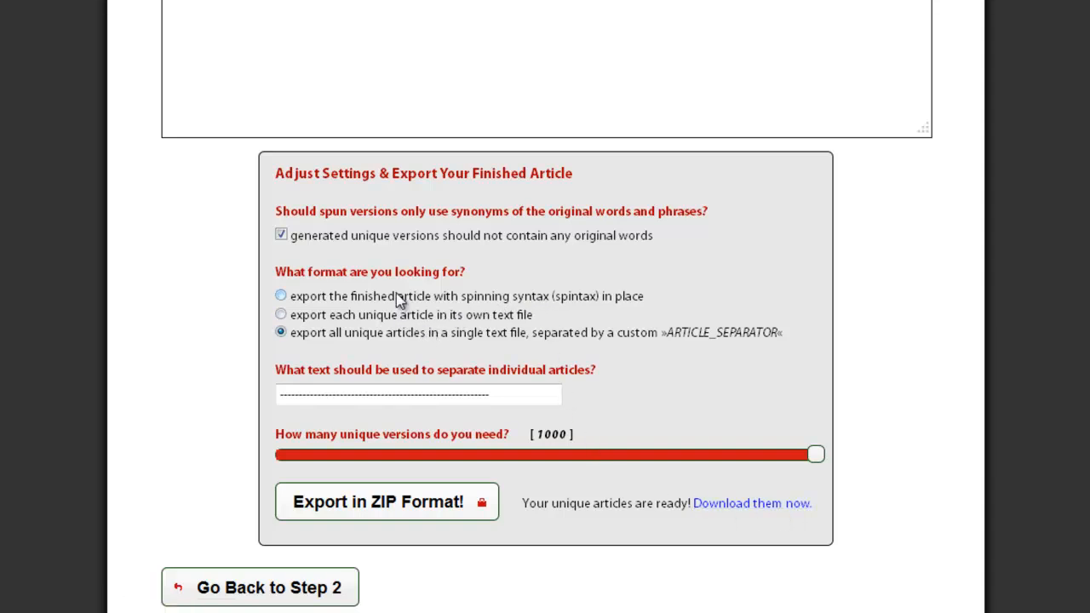
- Export the finished article with spintax in place and download its ZIP
click(281, 296)
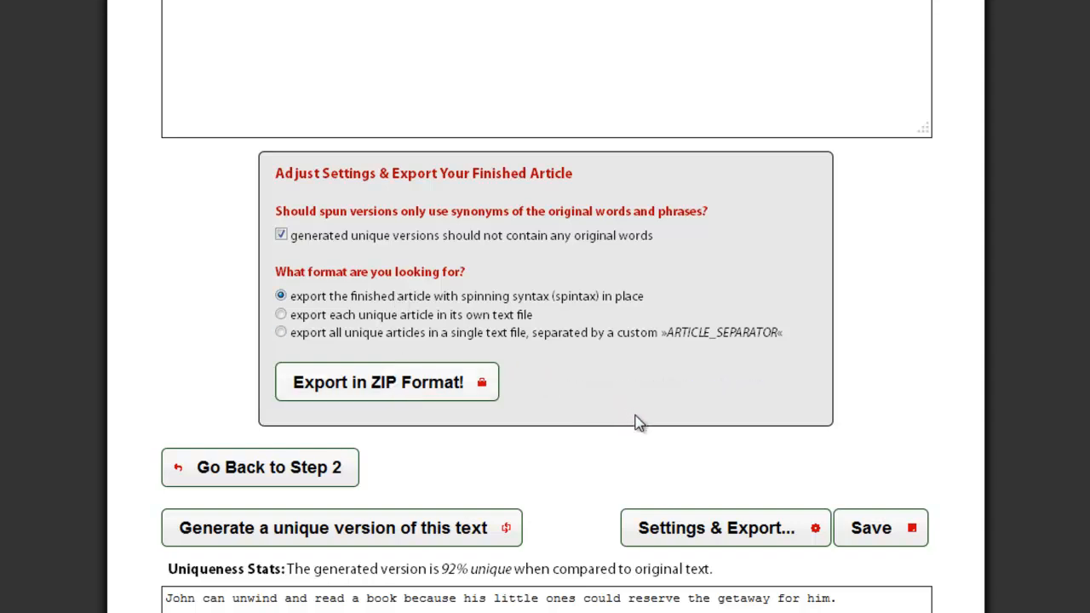
click(389, 381)
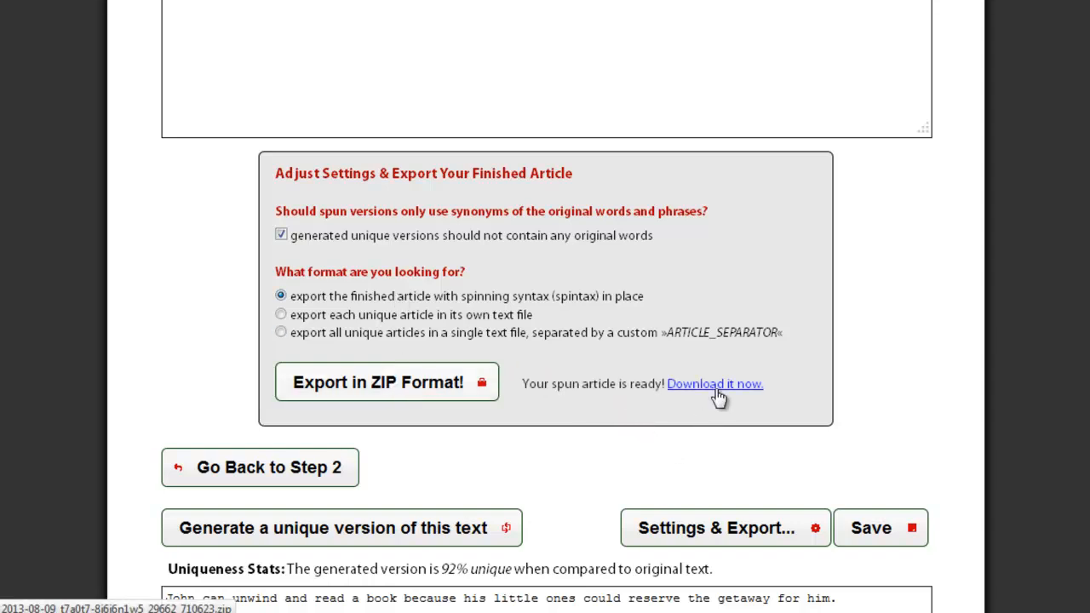